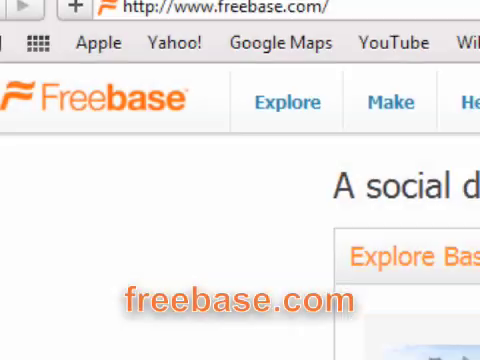
Scroll the finished Newsworthy page comparing Johnson & Johnson and Pfizer market caps and news
scroll(down, 3)
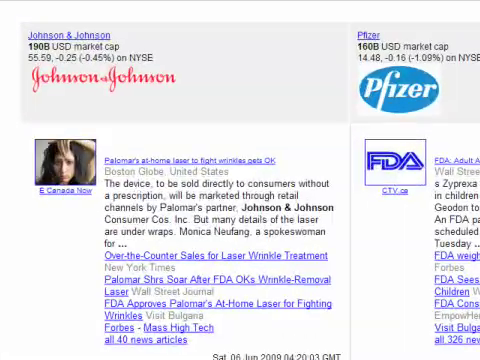
Search Google News for 'top 3 pharmaceutical companies'
scroll(down, 3)
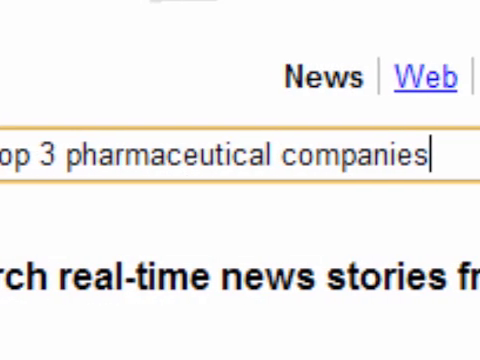
key(Return)
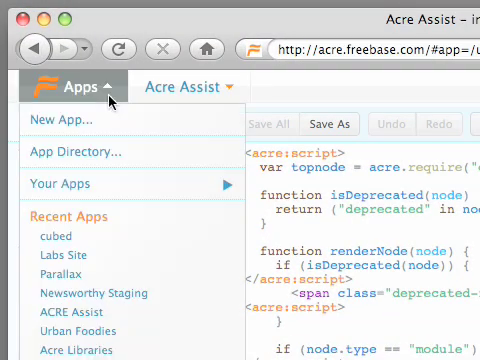
Create the Newsworthy app with its default index template and add a new query file
click(63, 122)
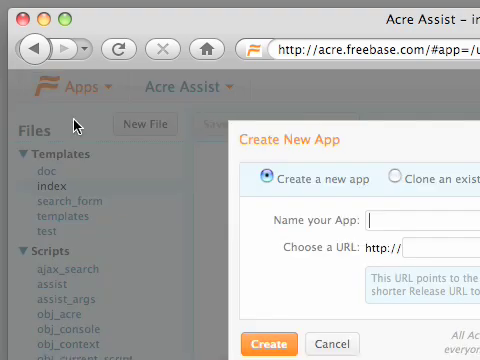
text(Newsworth)
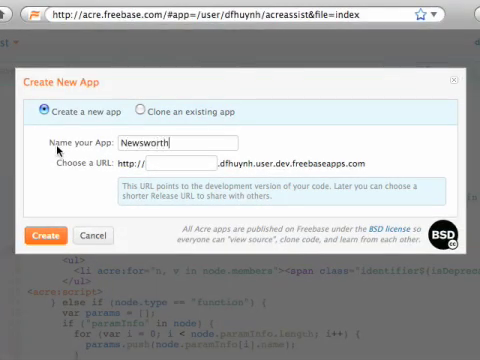
click(47, 235)
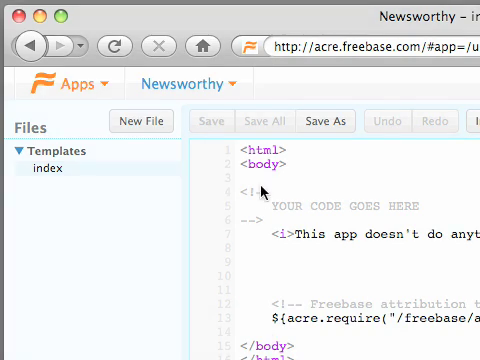
click(141, 120)
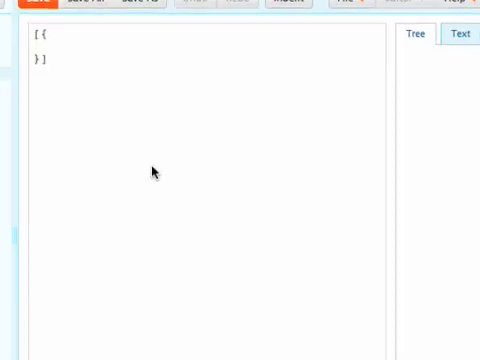
Write a query for /business/company topics in /en/pharmaceutical_company, starting with name: null
text(type)
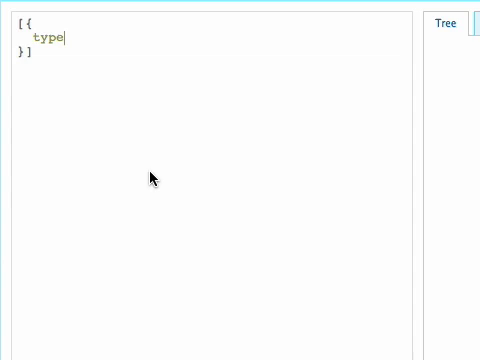
text(": ")
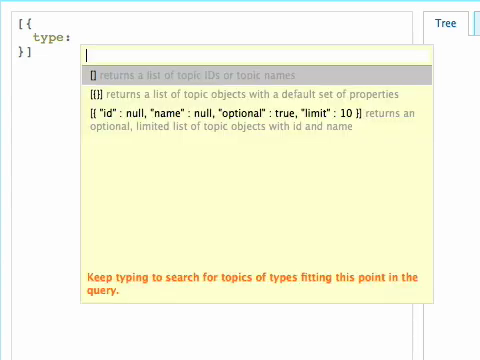
text(company")
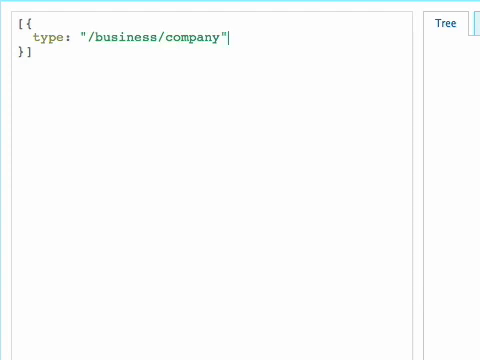
text(,)
text(n)
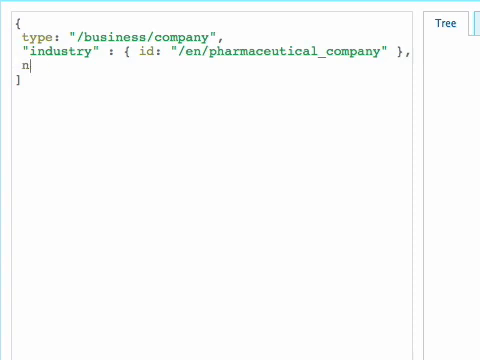
text(ame: null,)
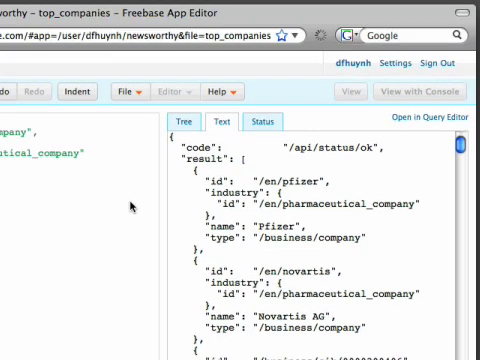
Switch results to Tree view and add market_capitalization with currency /en/us
click(197, 116)
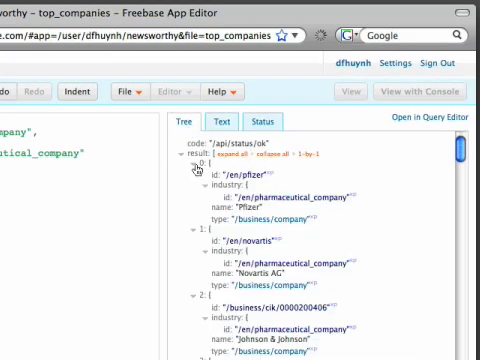
mouse_move(259, 245)
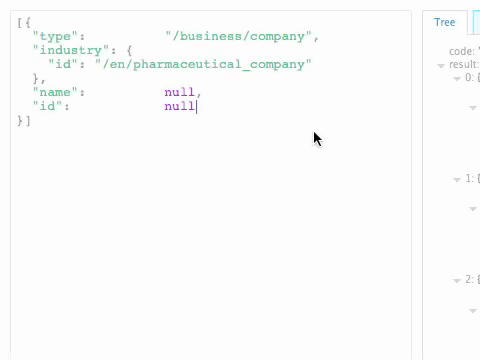
text(market_capitalization": [)
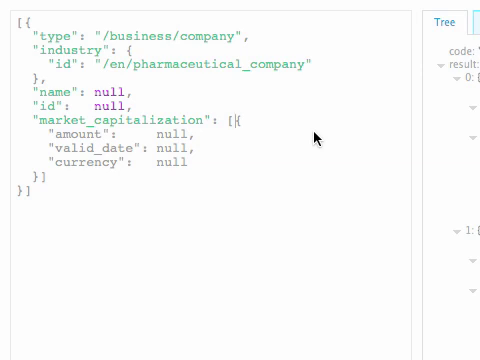
text({)
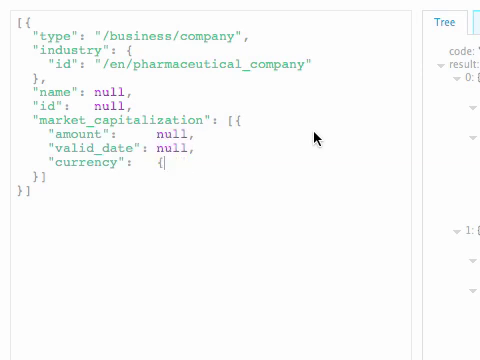
text(us)
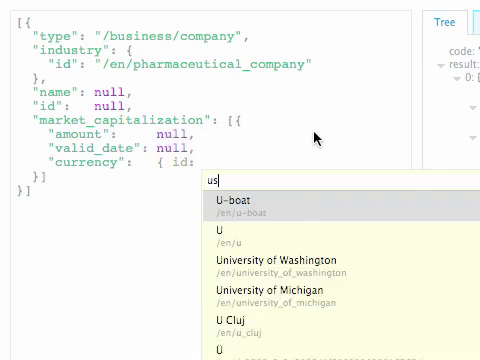
click(230, 238)
text("sort" :)
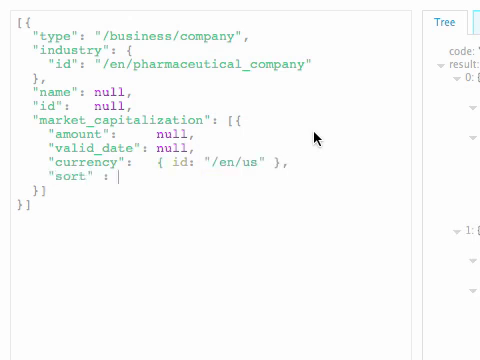
Sort by latest market cap, limit to 3, and add ticker symbol with stock exchange name
text(-valid_date")
text("limit" : 1)
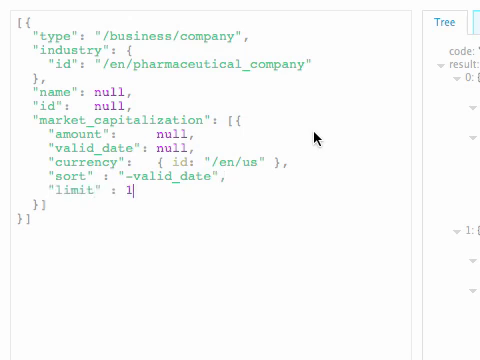
text(,"sort": "-market_capitalization.amount",)
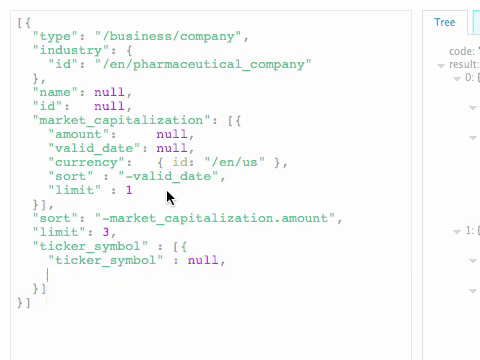
text("stock_exchange" : {name: null})
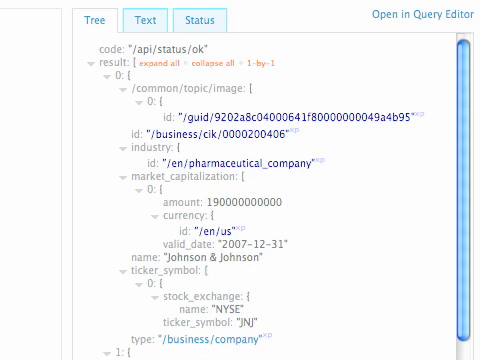
Add up to three /common/topic/image results per company and generate the display template
scroll(down, 3)
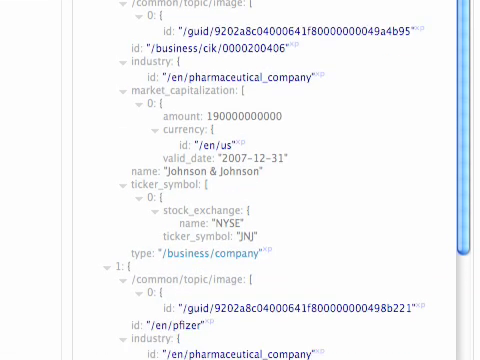
scroll(down, 3)
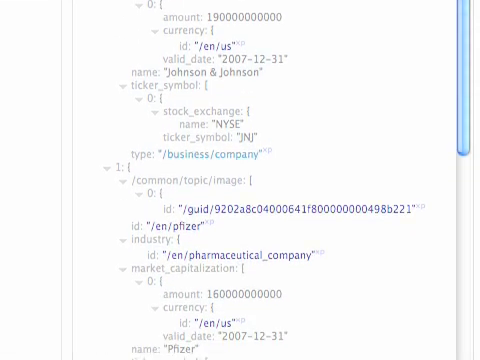
click(174, 337)
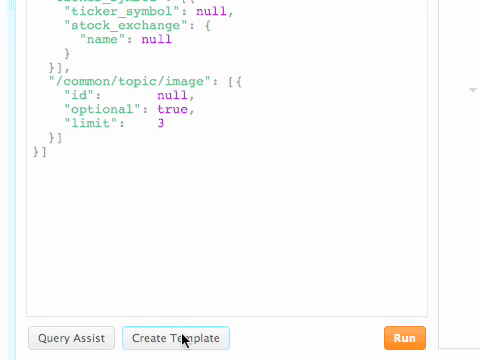
click(176, 337)
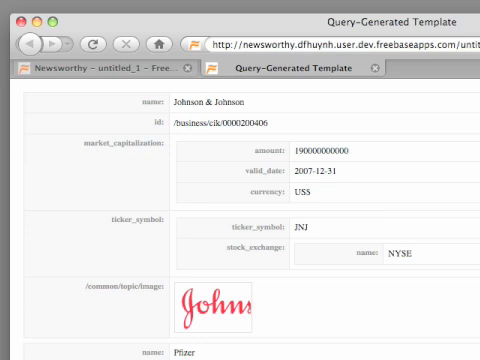
Start replacing the template's inline style block with a css_common stylesheet link
scroll(down, 3)
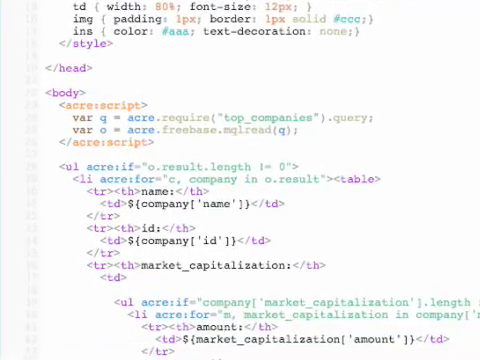
scroll(down, 3)
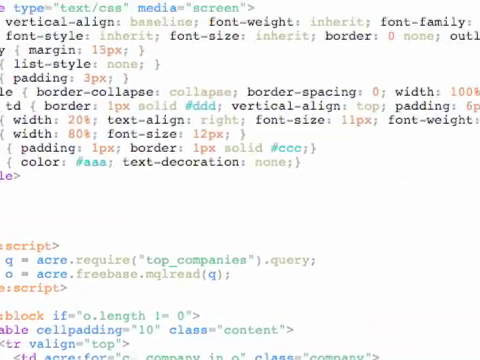
click(198, 92)
text(for (var i = 0; i < o.result.length; i++) {)
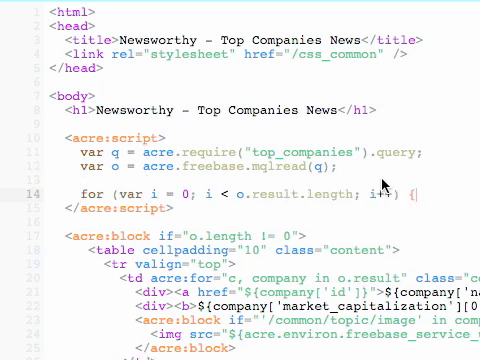
Write getStockQuote(company) building a Google Finance URL from exchange and ticker, fetching it with acre.urlfetch
text(function getStockQuote(company) {)
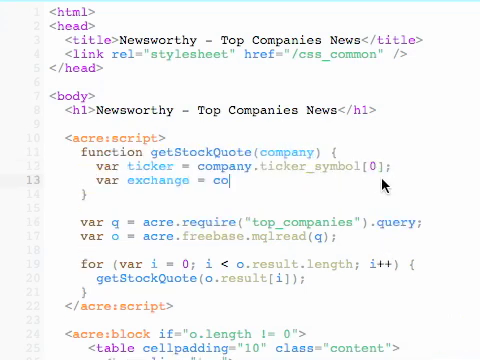
text(ticker.stock_exchange_name;)
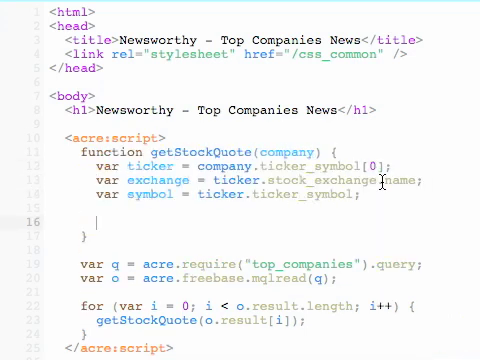
text(var url = "http://www.google.com/finance/info?q=)
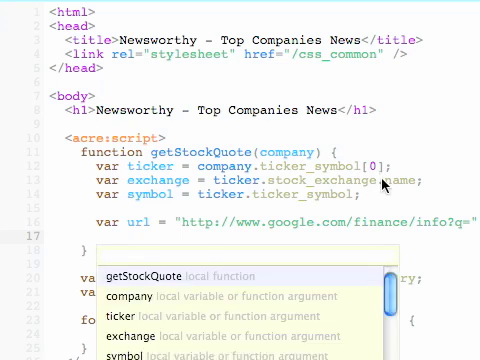
text(fetch()
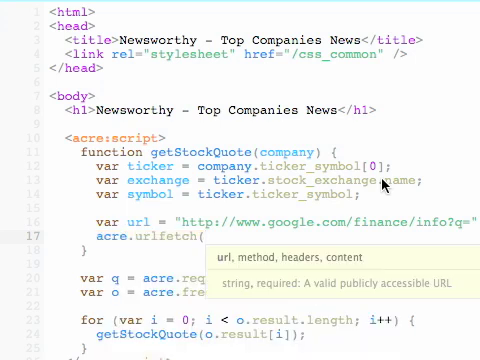
text(url));)
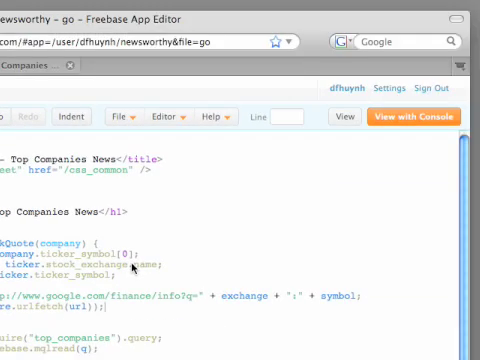
Run Newsworthy with the console, show logs, and expand the first quote response
click(415, 116)
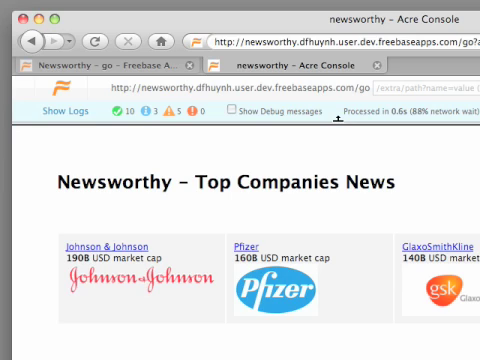
click(60, 112)
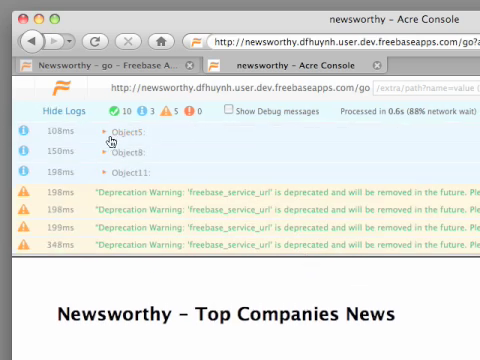
click(112, 131)
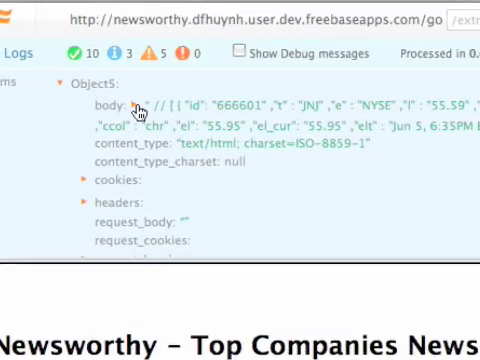
scroll(up, 3)
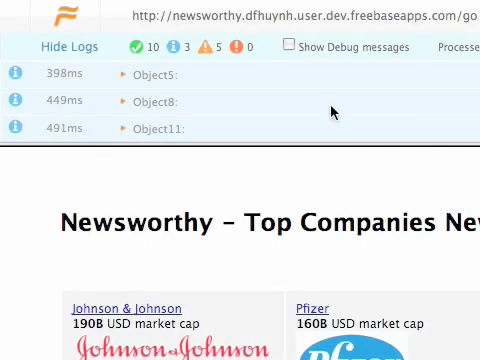
click(125, 74)
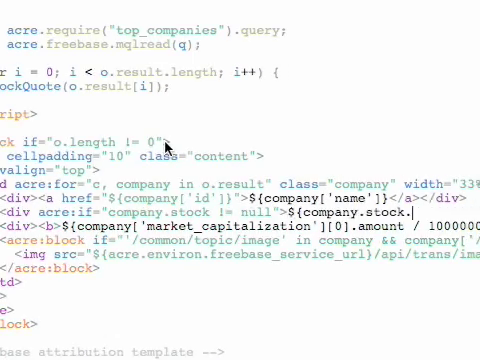
Parse quotes into company.stock, add a stock div, and write getNews using acre.xml.parse
scroll(down, 3)
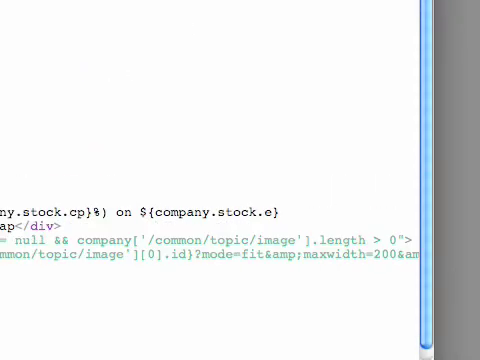
scroll(up, 3)
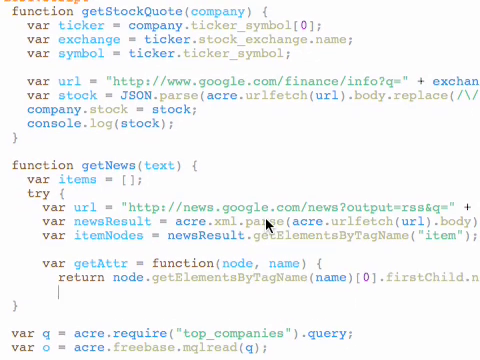
scroll(down, 3)
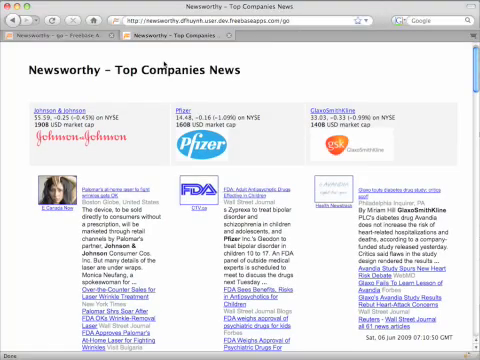
Scroll through the stock quotes and news stories for Johnson & Johnson, Pfizer and GlaxoSmithKline
scroll(down, 3)
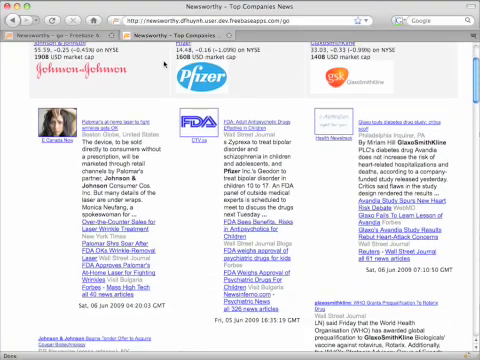
scroll(down, 3)
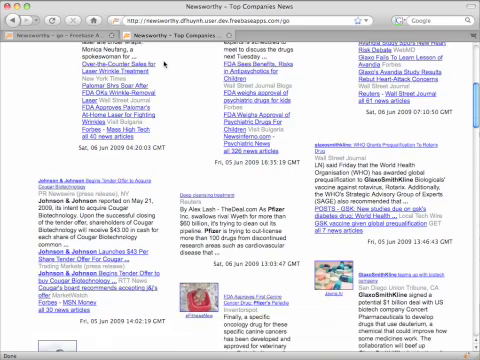
scroll(down, 3)
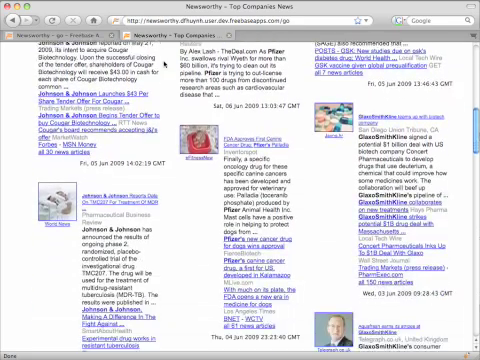
scroll(down, 3)
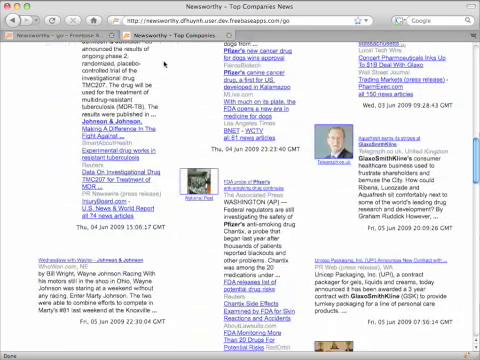
scroll(down, 3)
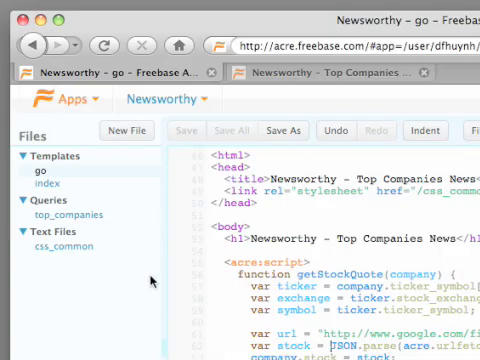
Add an industry input box <p><input id="the-textbox" /></p> to the go template
click(47, 189)
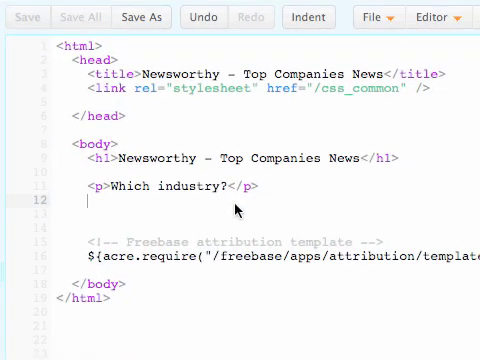
text(<p><input)
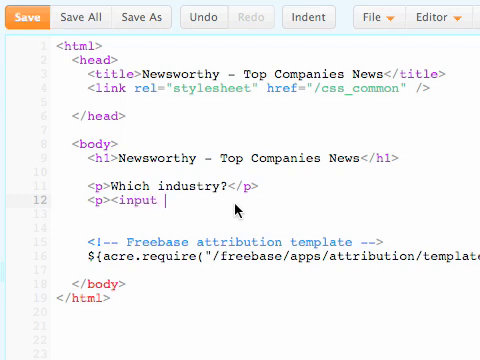
text(id="the-textbox")
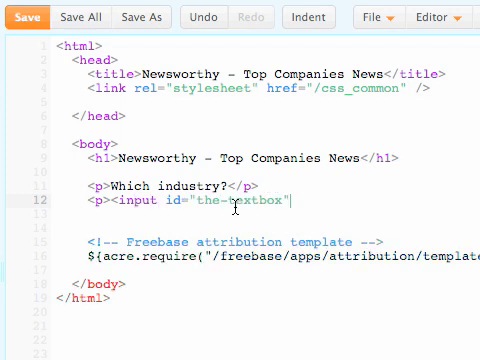
text(/></p>)
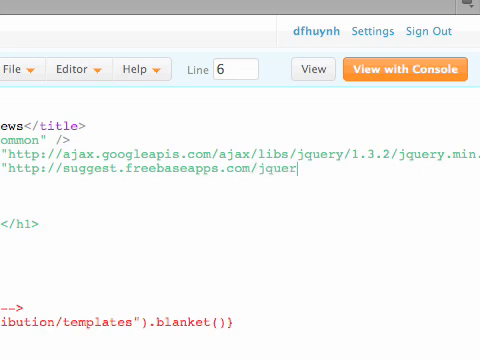
Wire Freebase Suggest for /business/industry and read acre.request.params["industry"] for the query
text(y_suggest_js"></script>)
text(type)
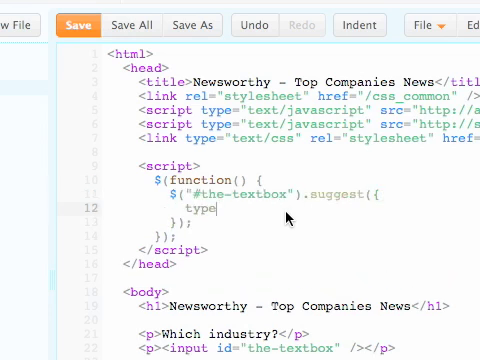
text(: "/business/industry",)
click(310, 222)
text(.bind("f)
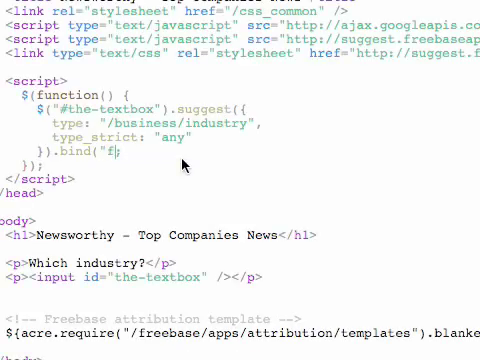
text(b-select", function(e, data) {)
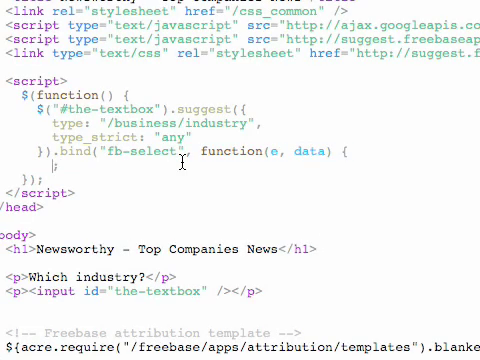
text(document.location.h)
text(var indu)
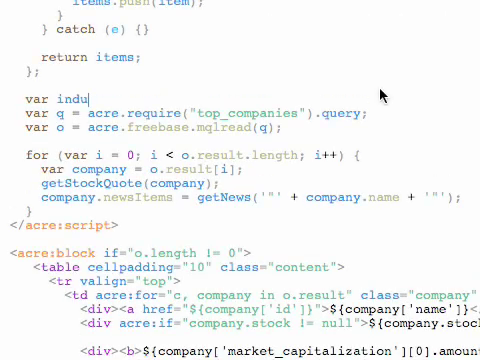
text(stry = acre.request.params[")
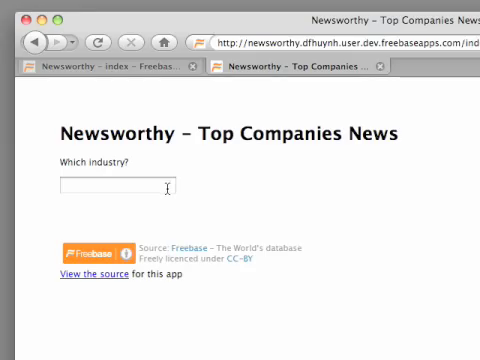
Enter 'automobi' in the industry box and choose the Automobile suggestion
text(automobi)
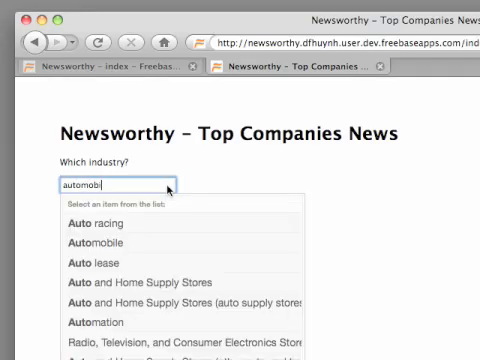
click(108, 241)
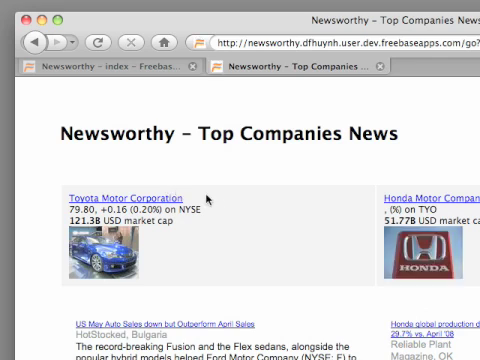
scroll(down, 3)
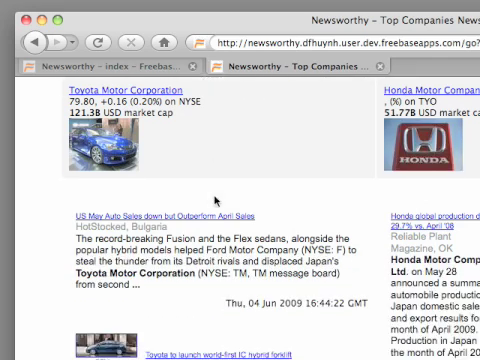
scroll(down, 3)
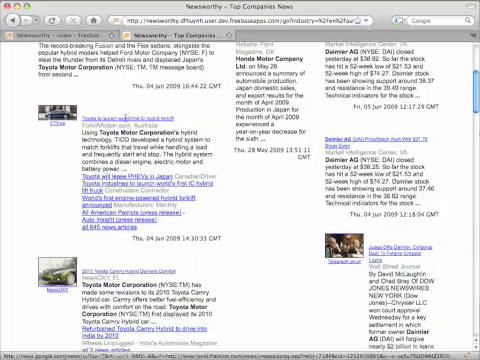
scroll(down, 3)
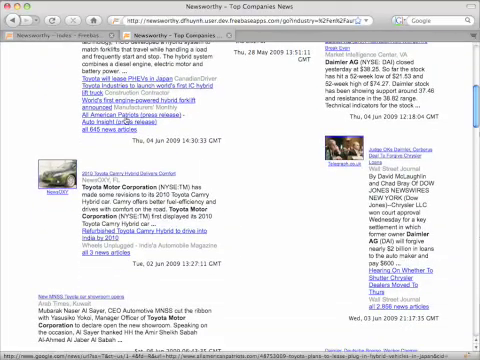
scroll(down, 3)
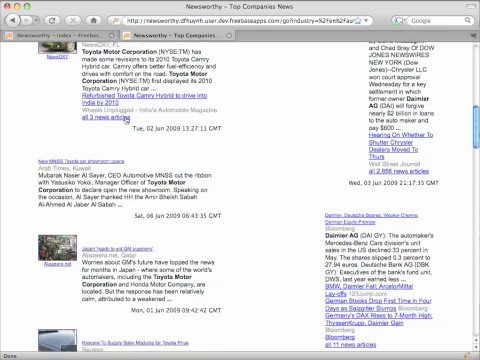
scroll(down, 3)
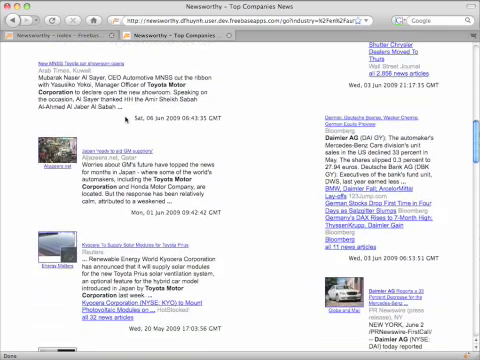
scroll(down, 3)
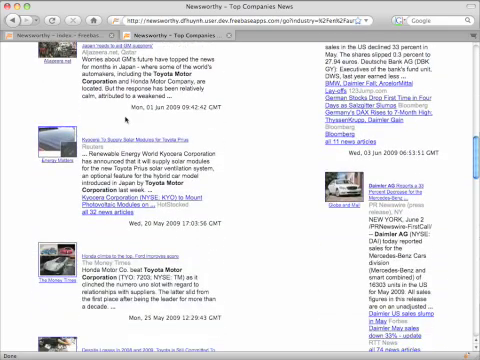
scroll(down, 3)
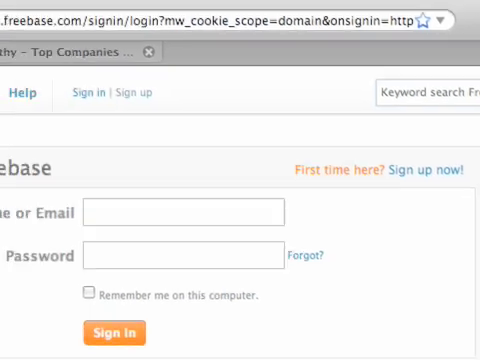
Sign in to Freebase with the second account 'dfhuynh2'
text(dfhuynh2)
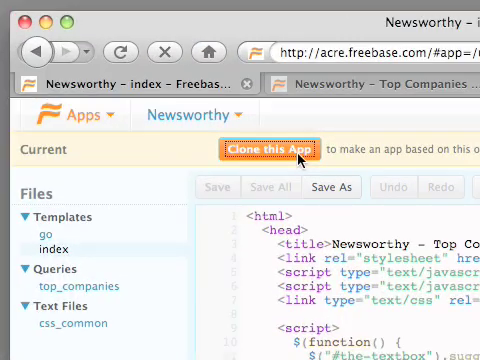
Clone the Newsworthy app as 'Newsworthy copy' with its default URL
click(266, 156)
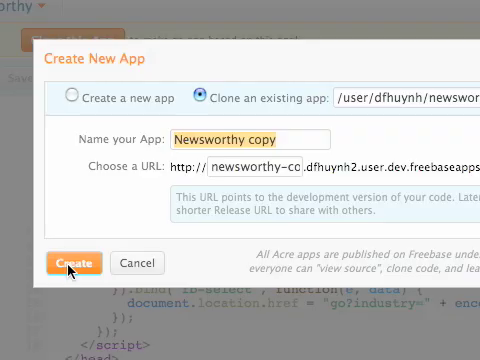
click(72, 263)
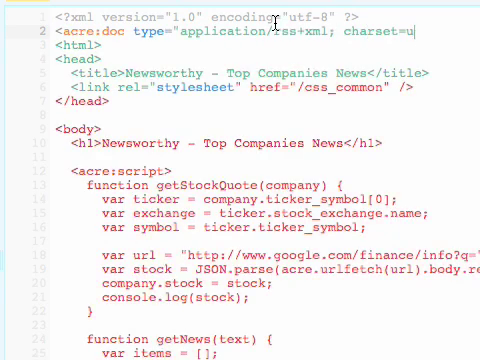
Rewrite the copied template's news markup as RSS item tags, including the closing </link>
scroll(down, 3)
text(<lastBuildDate>$date</lastBuild)
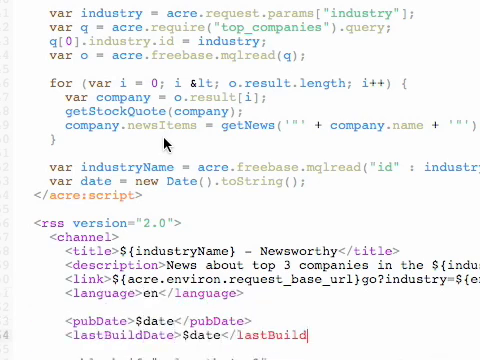
scroll(down, 3)
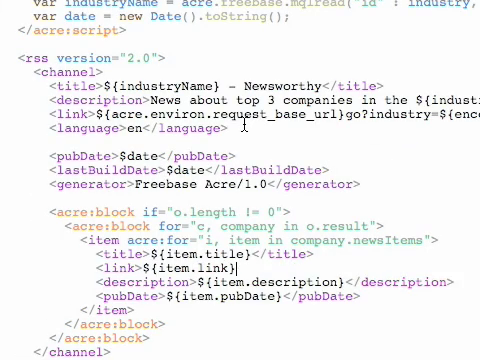
text(</link>)
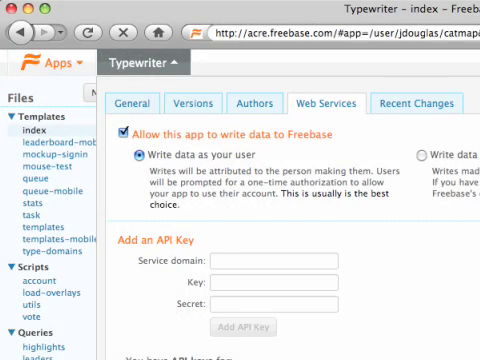
Scroll Typewriter's Web Services settings to the API keys for rabbage.mqlx.com and freebase.com
scroll(down, 3)
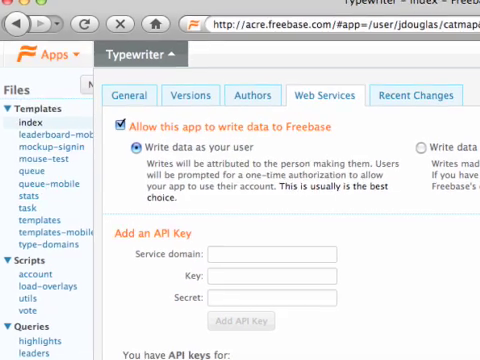
scroll(down, 3)
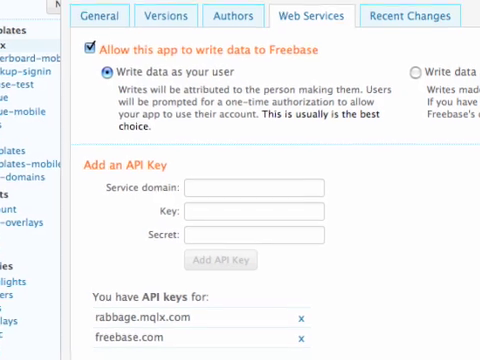
scroll(down, 3)
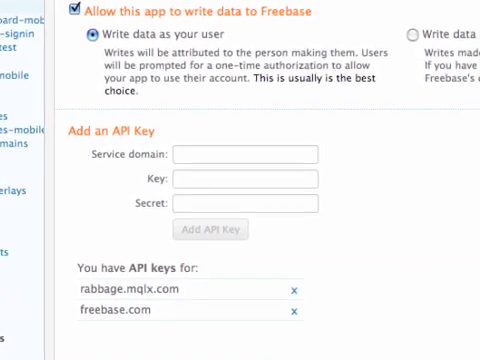
scroll(down, 3)
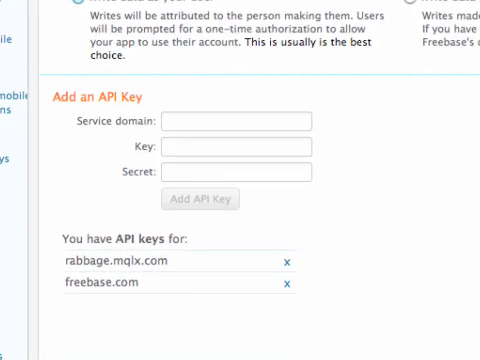
scroll(down, 3)
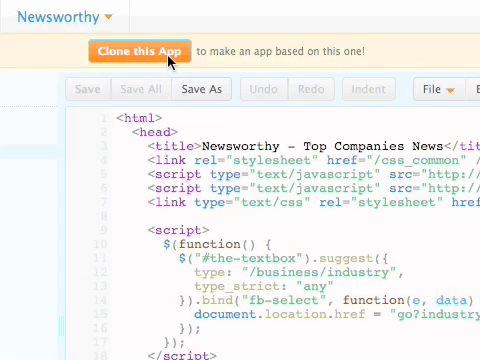
Show the Help menu's documentation links and Code Search box
click(148, 37)
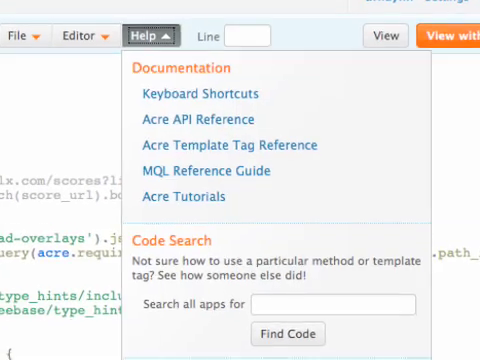
scroll(down, 3)
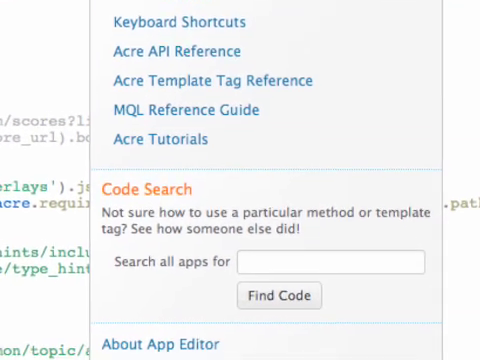
scroll(down, 3)
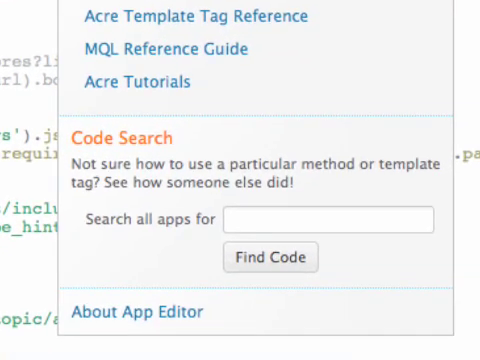